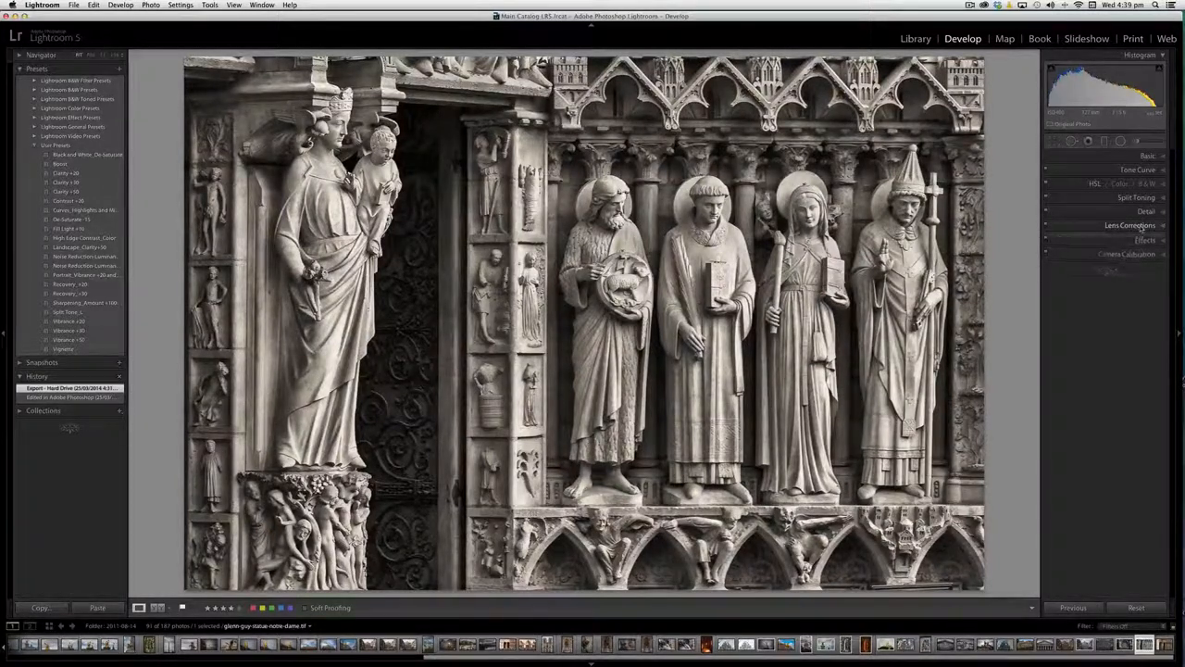
Expand the Lens Corrections panel for the colour cathedral statue photo
click(1130, 225)
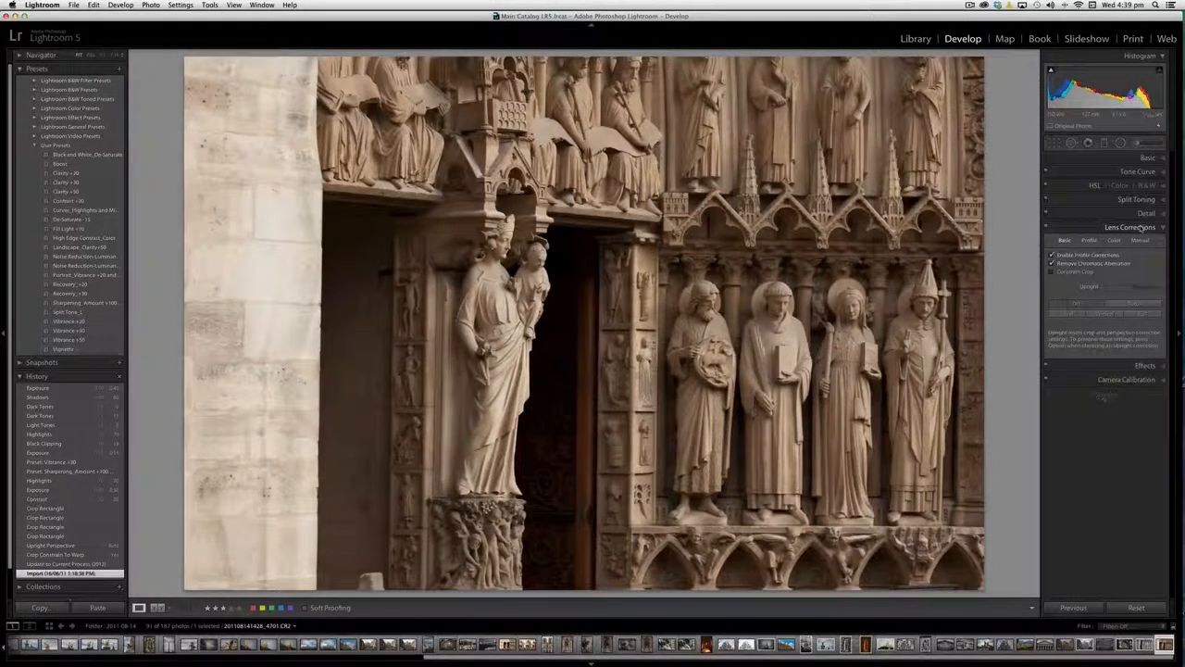
Select the black-and-white statue image, whose profile and chromatic aberration boxes are unchecked
click(1051, 255)
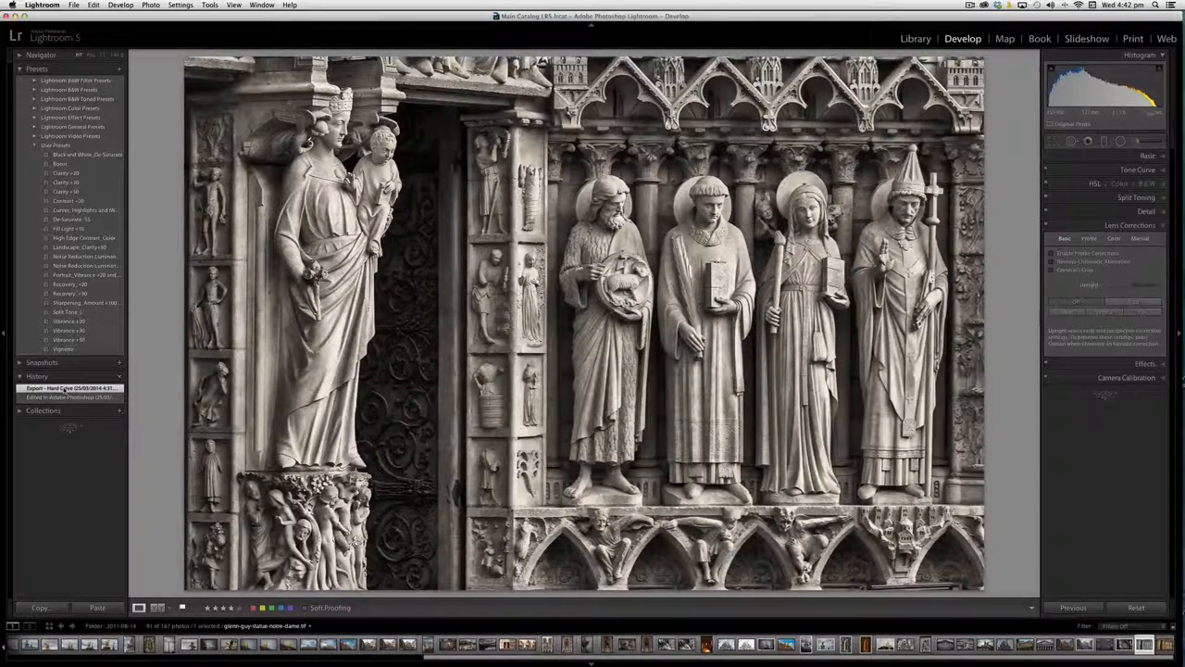
Switch to the Library grid and scroll through the Paris photo thumbnails
click(915, 38)
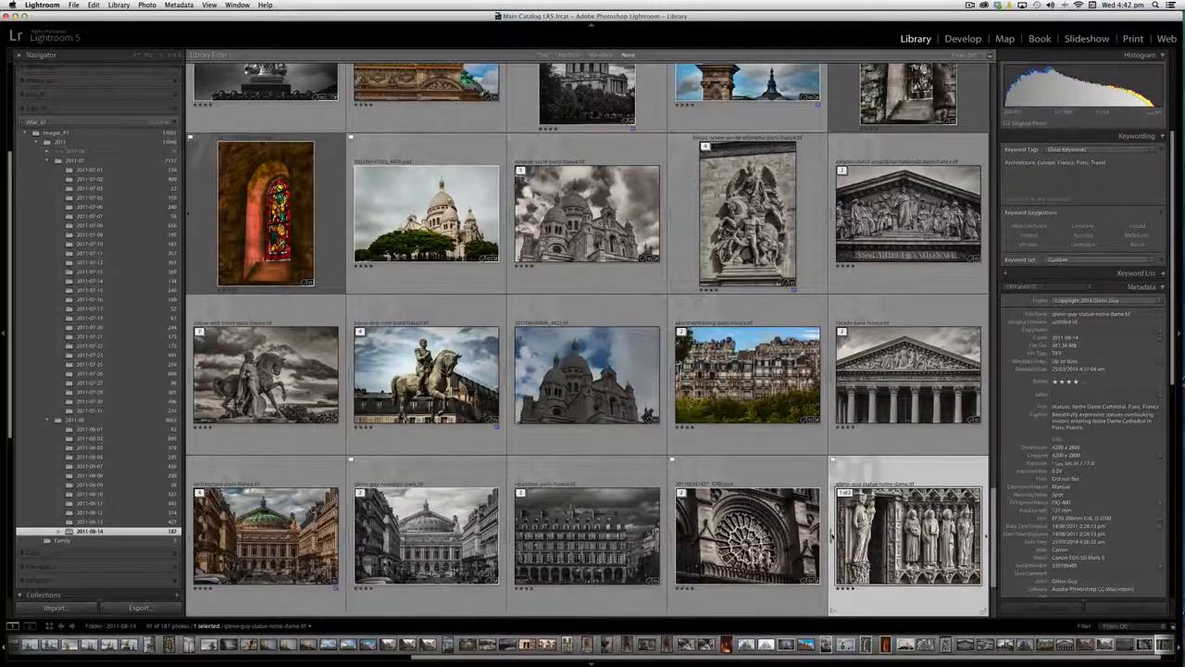
scroll(down, 3)
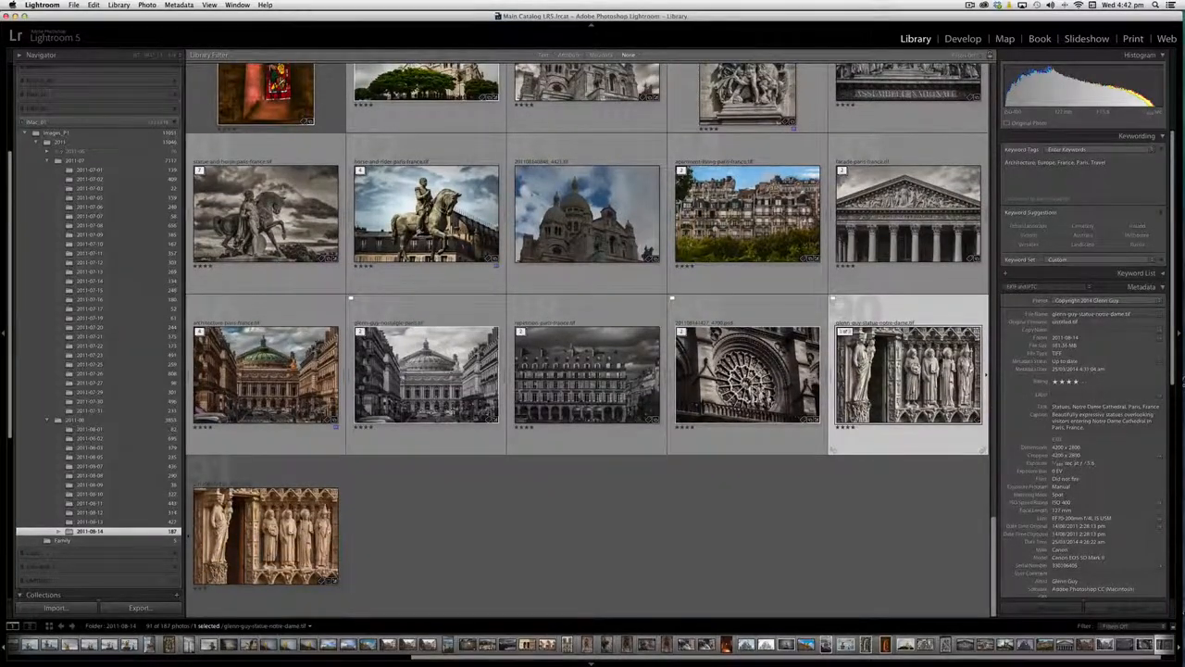
mouse_move(908, 380)
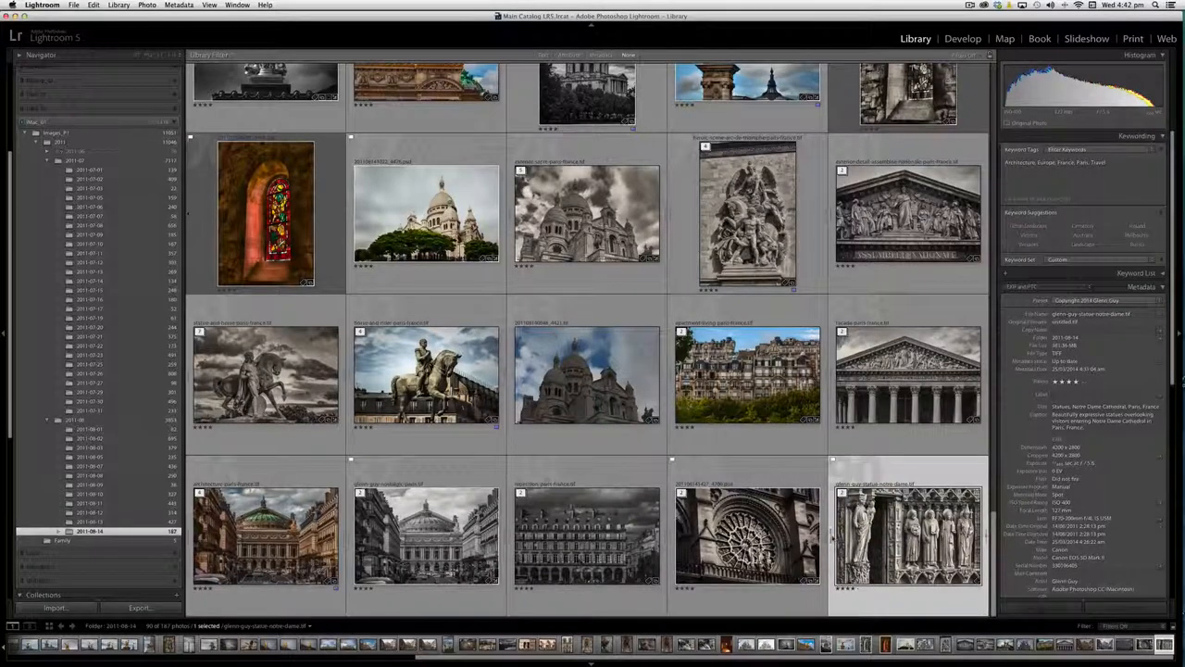
scroll(down, 3)
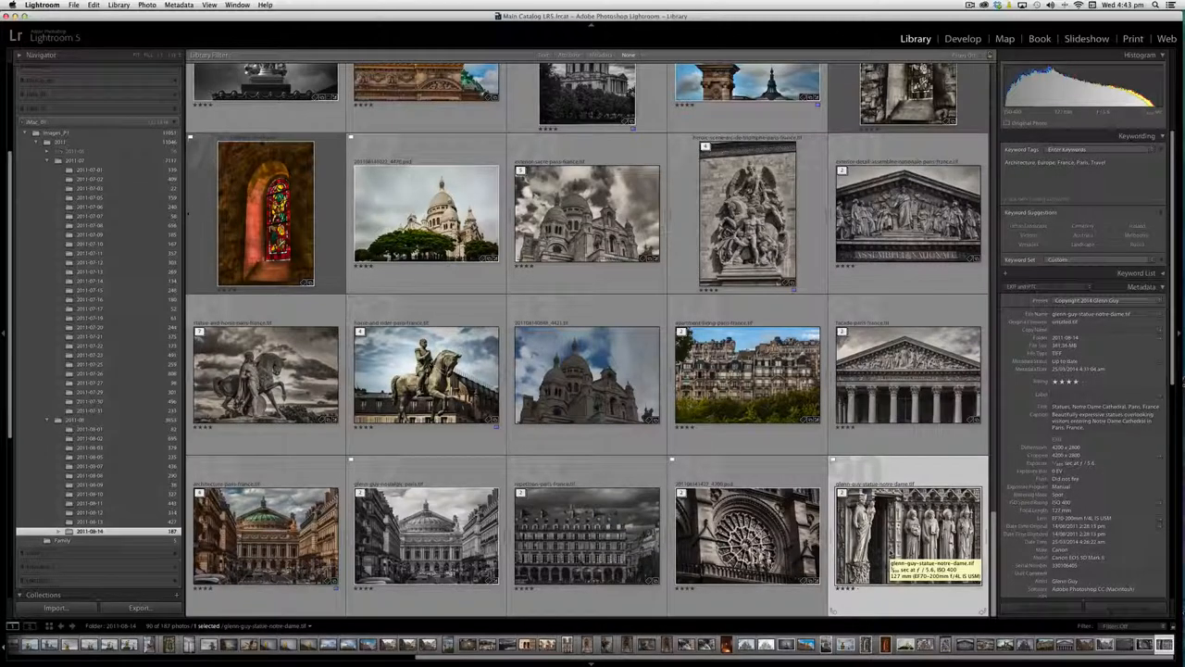
Open the obelisk photo in the Develop module for perspective correction
click(962, 38)
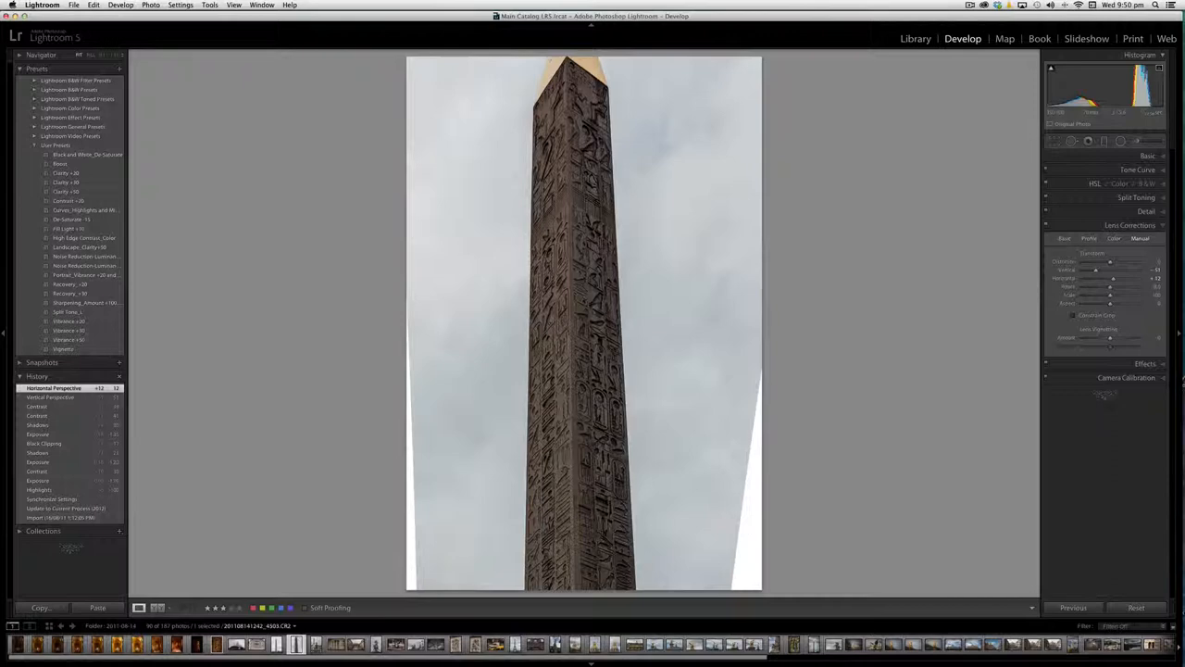
Toggle Constrain Crop to remove the obelisk's white edge gaps, then select the Eiffel Tower photo
click(1075, 315)
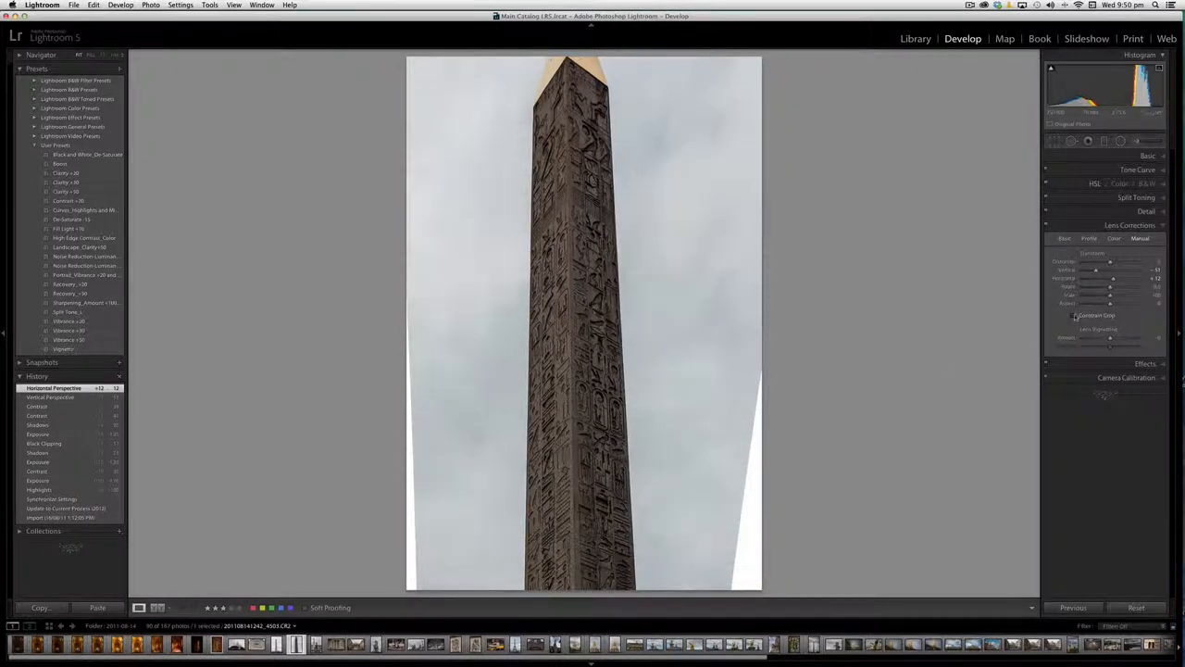
mouse_move(1073, 315)
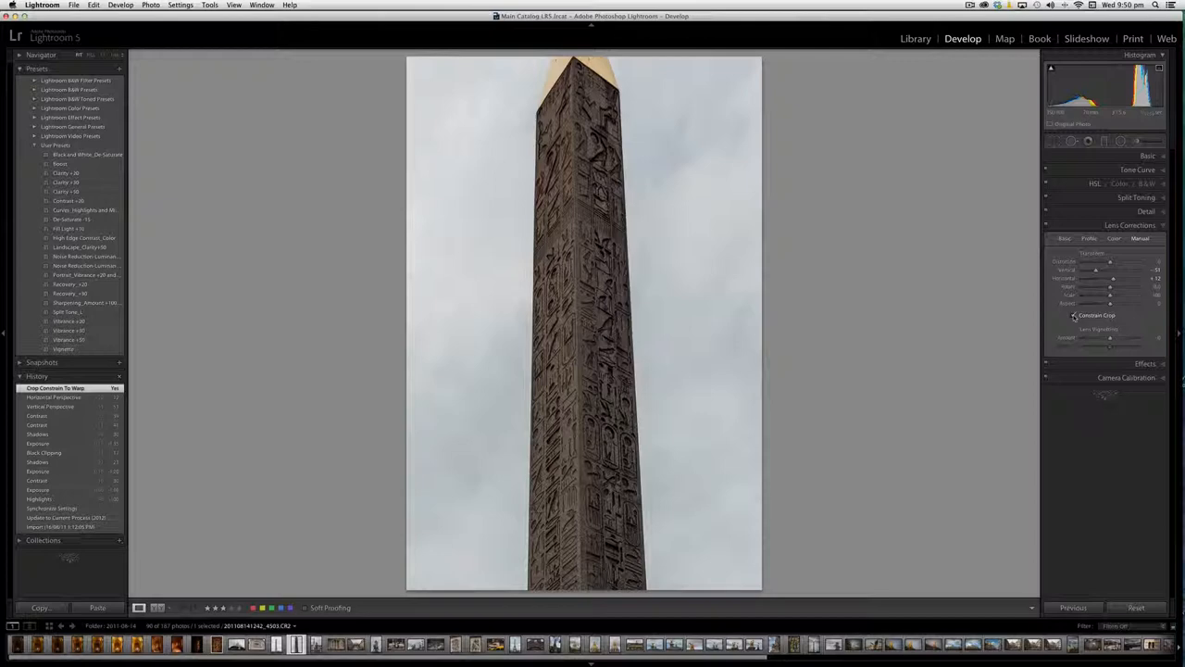
click(1074, 314)
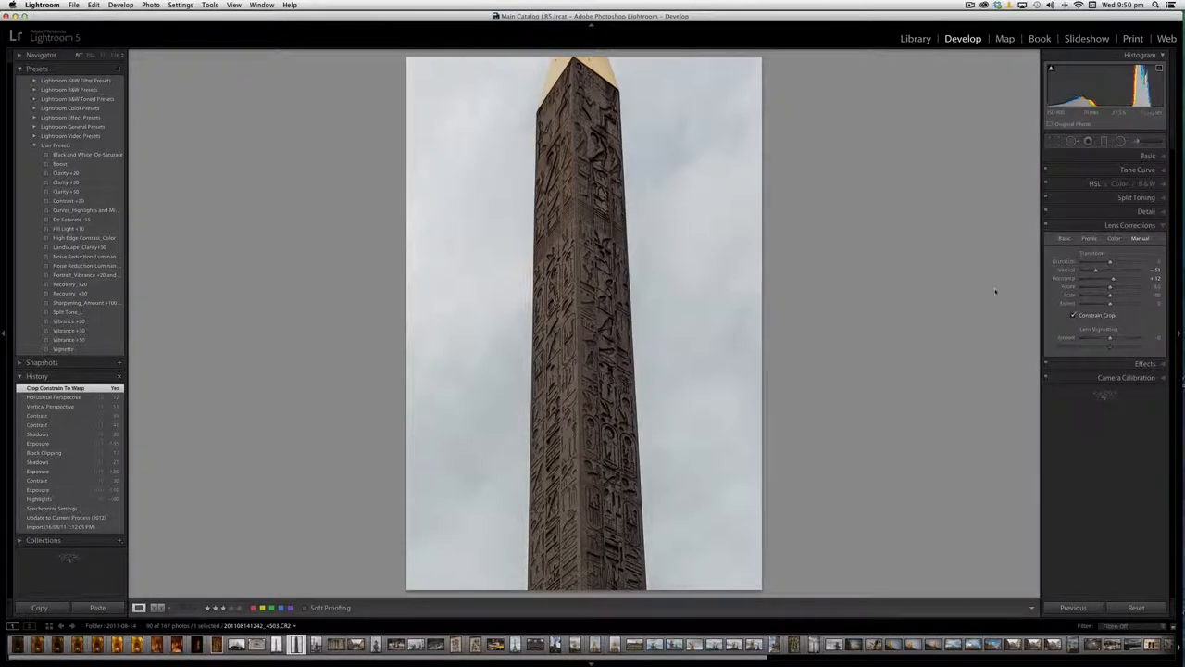
mouse_move(836, 146)
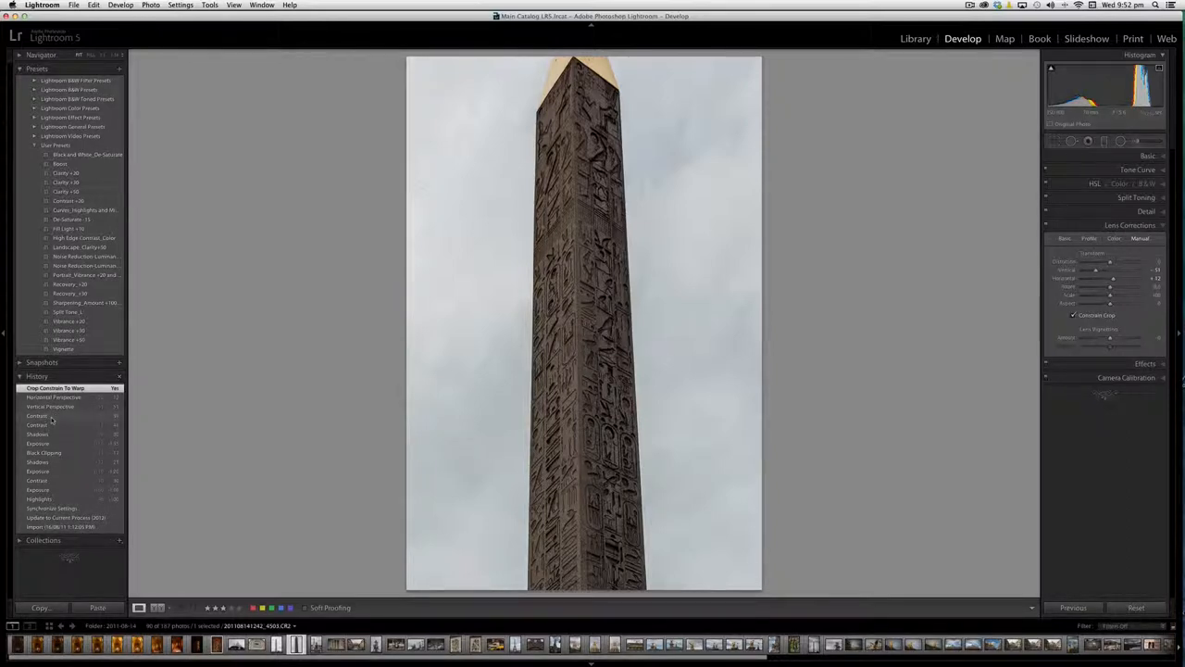
click(37, 415)
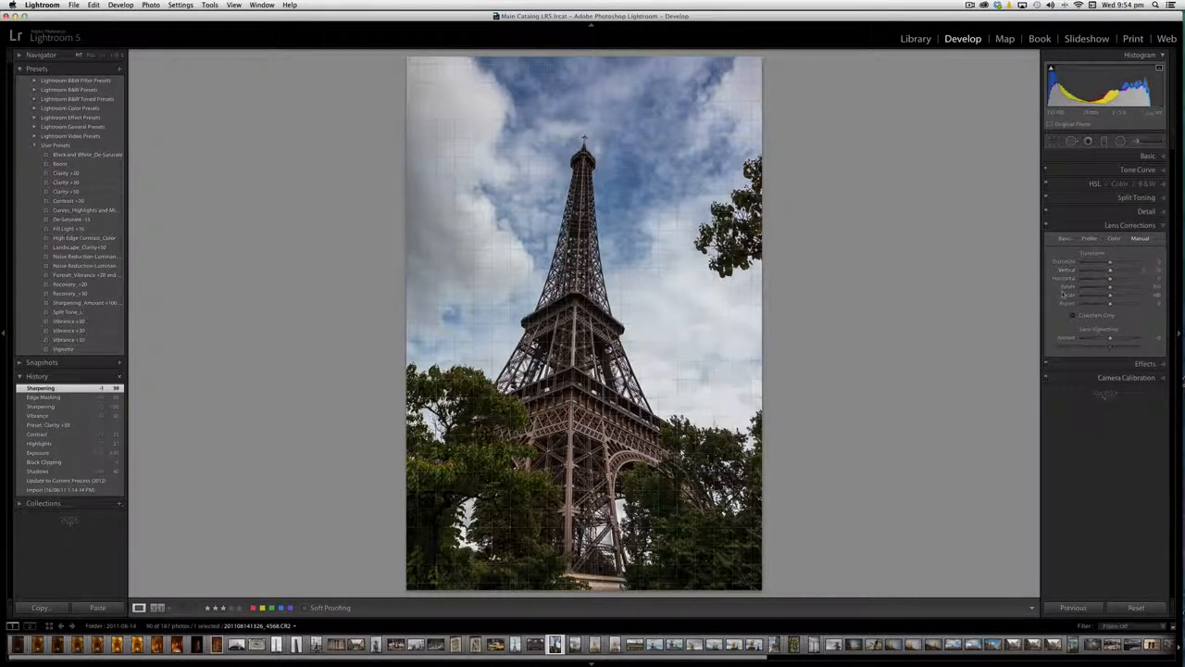
Tick Constrain Crop for the Eiffel Tower photo
click(1073, 315)
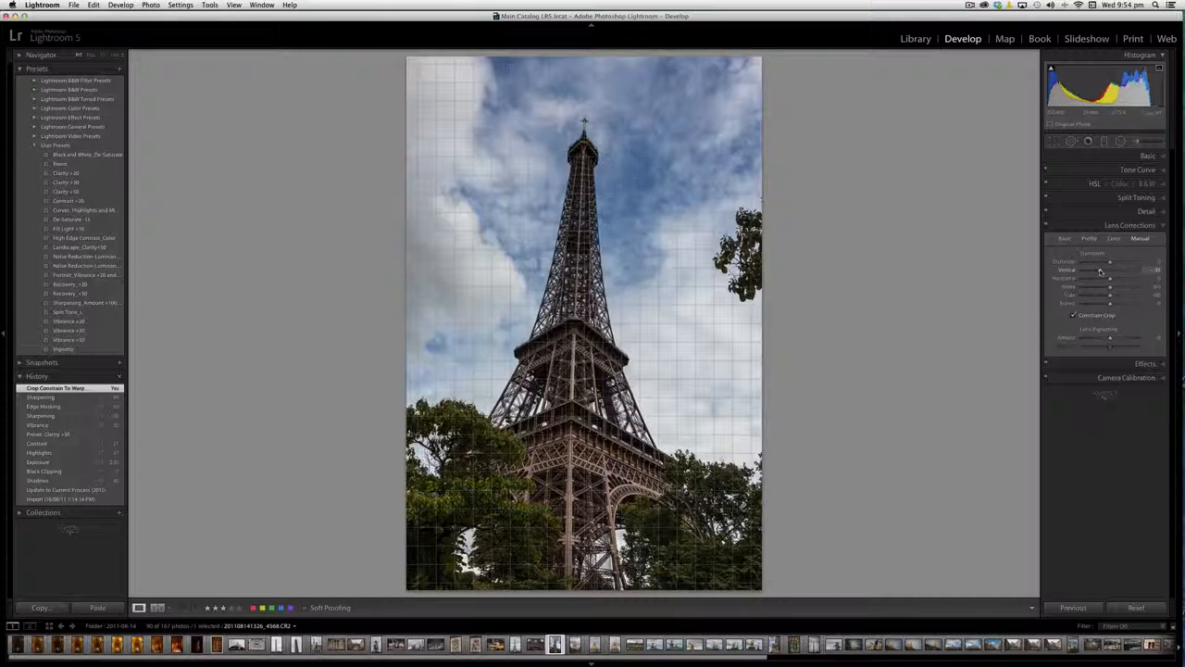
Drag the Vertical slider left, then fine-tune it to straighten the tower
drag(1143, 270, 1109, 270)
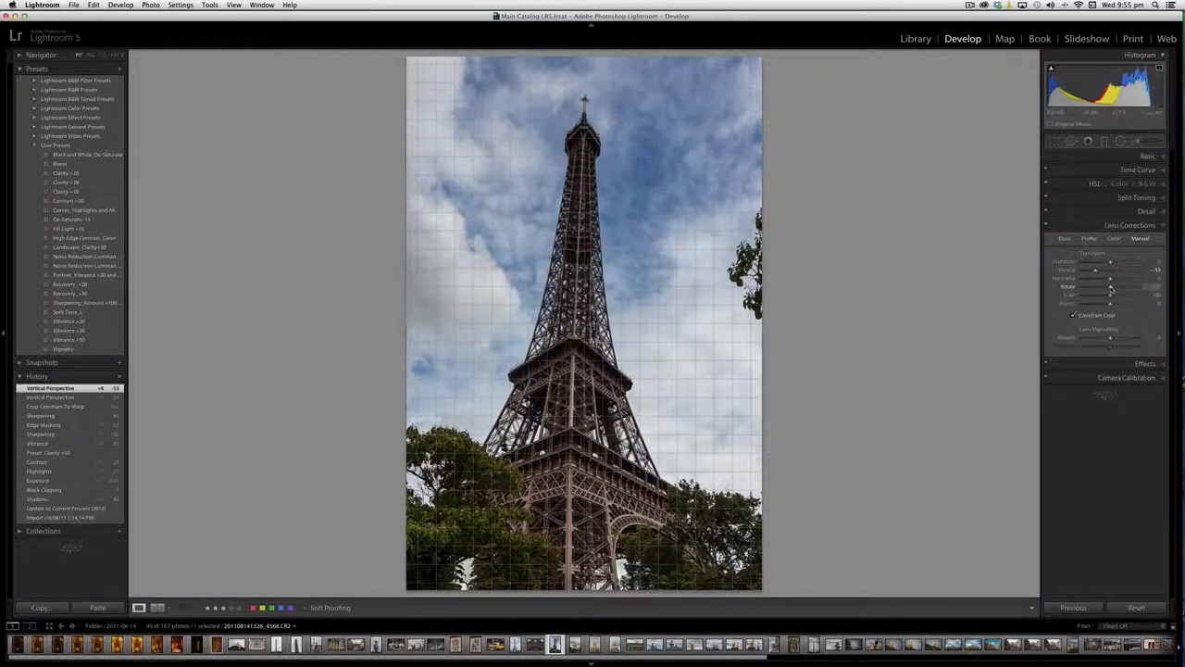
drag(1109, 287, 1121, 287)
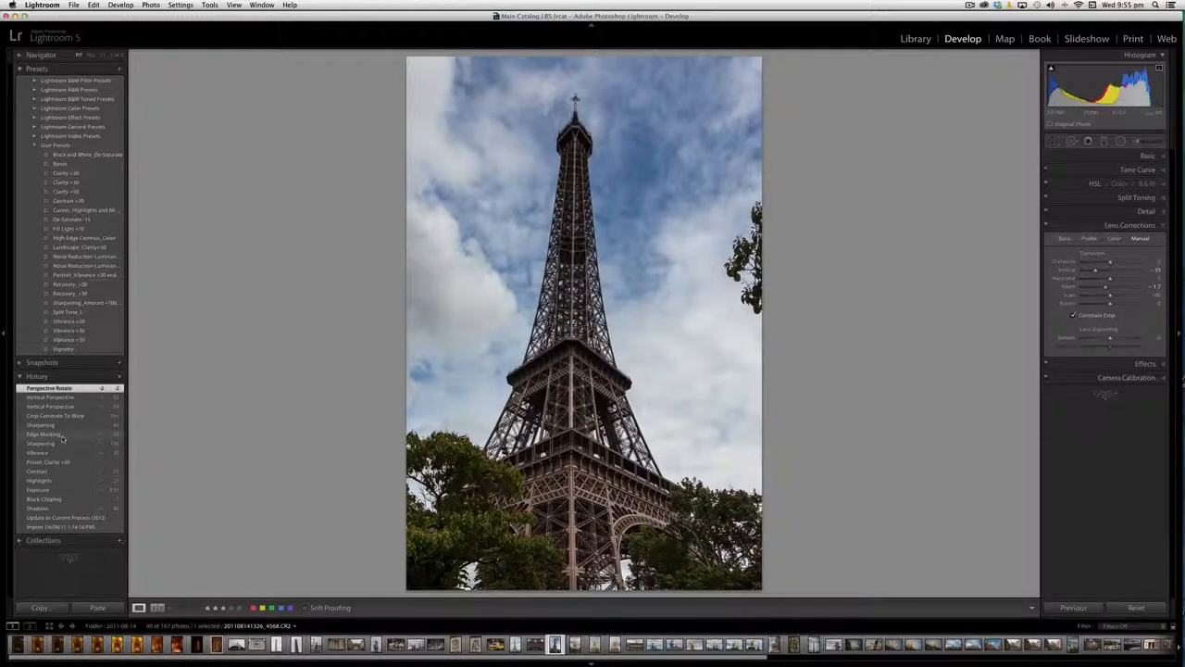
Select the cemetery stained-glass star window photo in the filmstrip
click(46, 425)
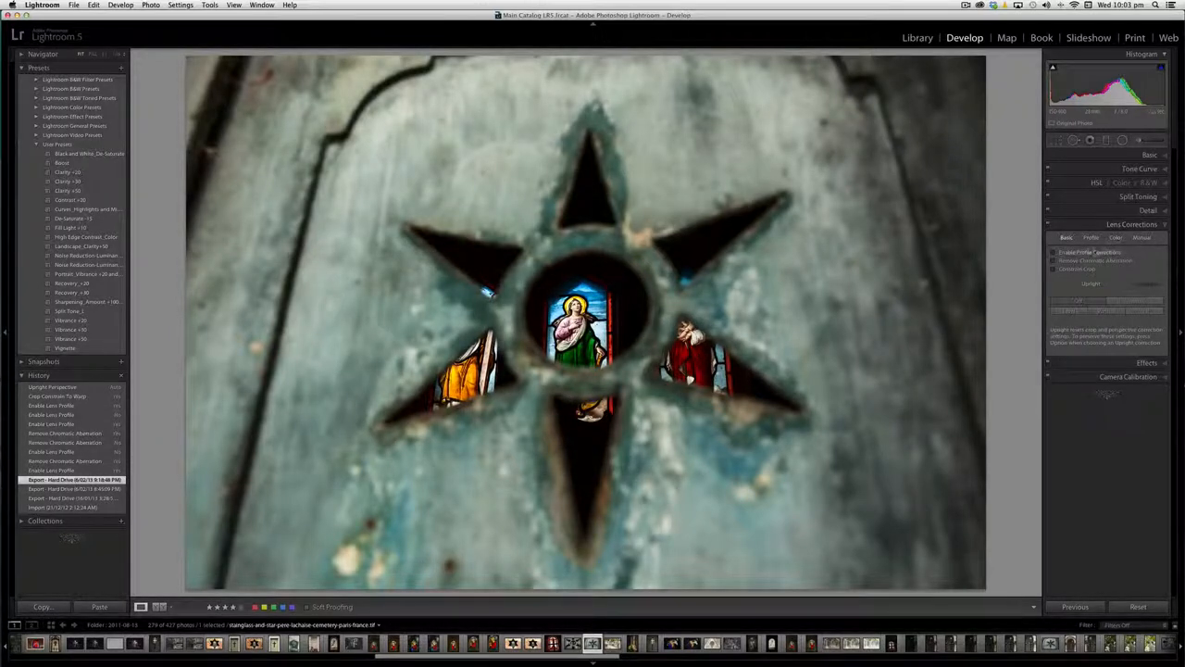
Enable Remove Chromatic Aberration for the star window and magnify the stained glass
click(1055, 260)
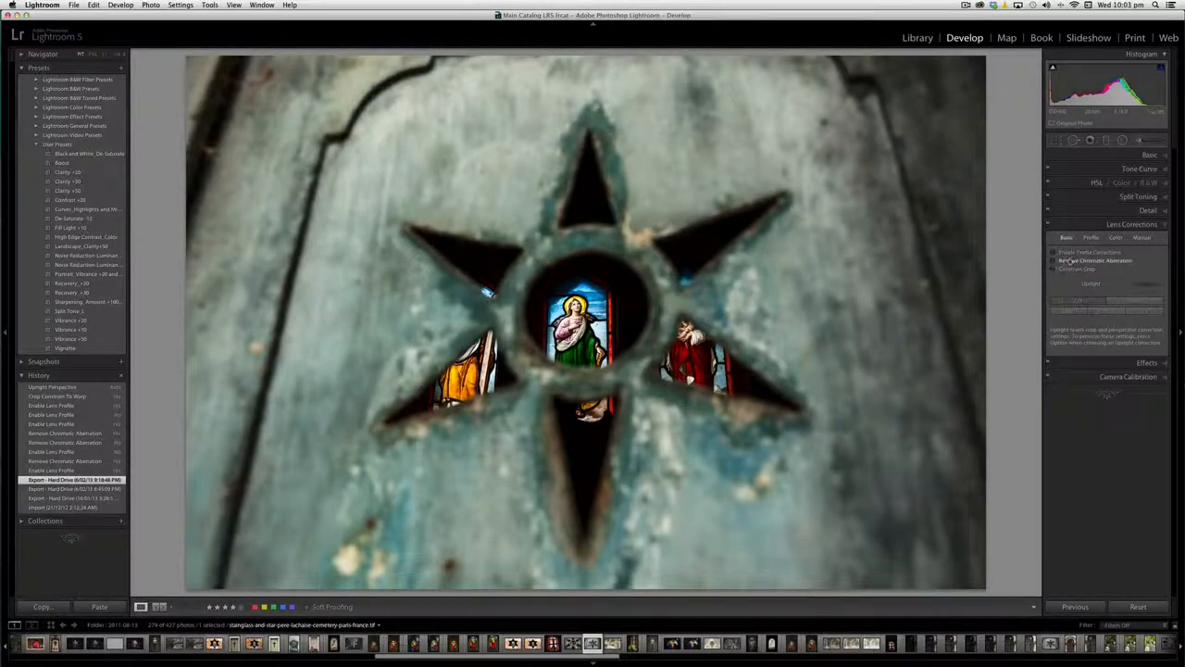
click(1055, 252)
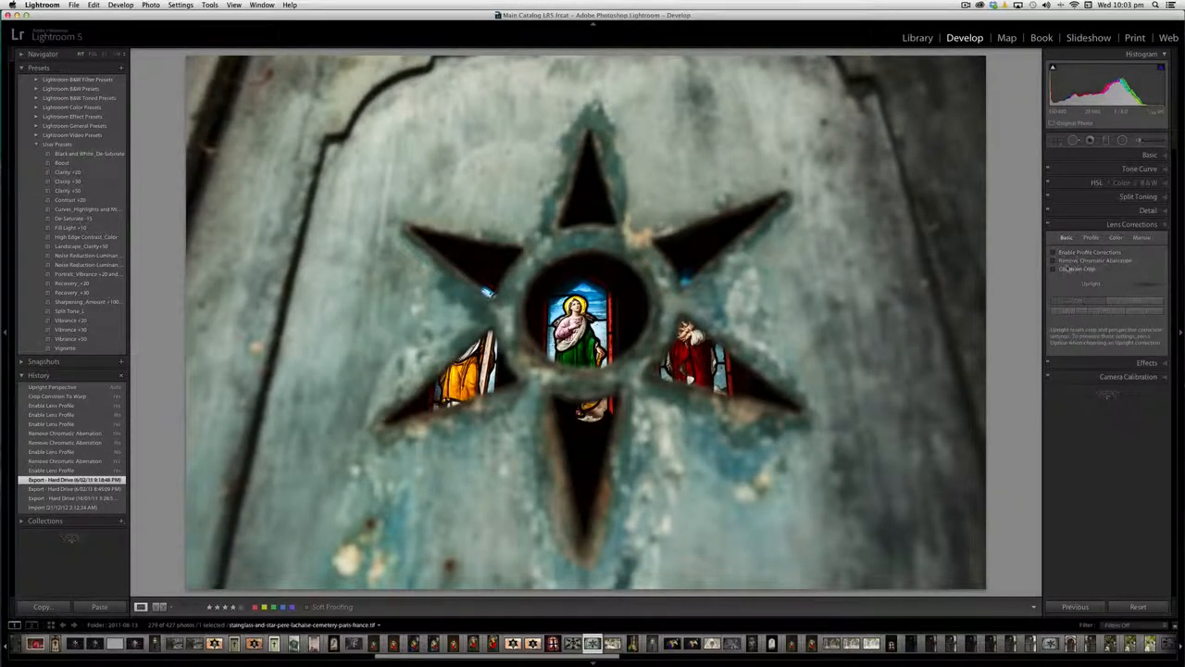
mouse_move(1063, 260)
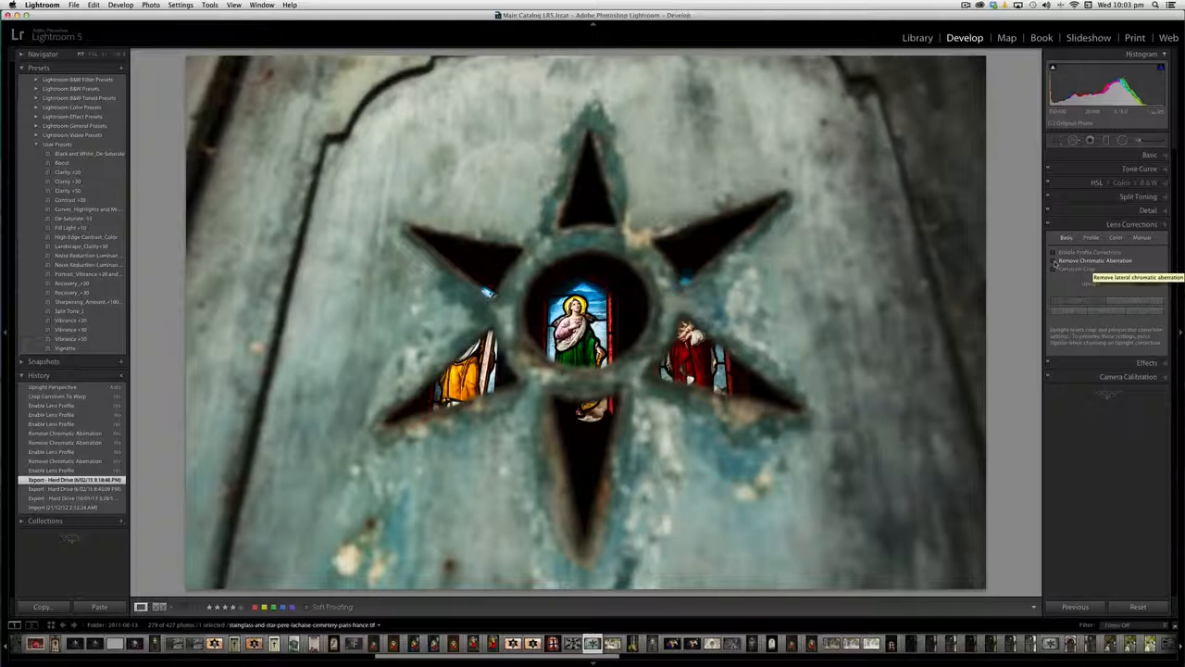
click(1055, 260)
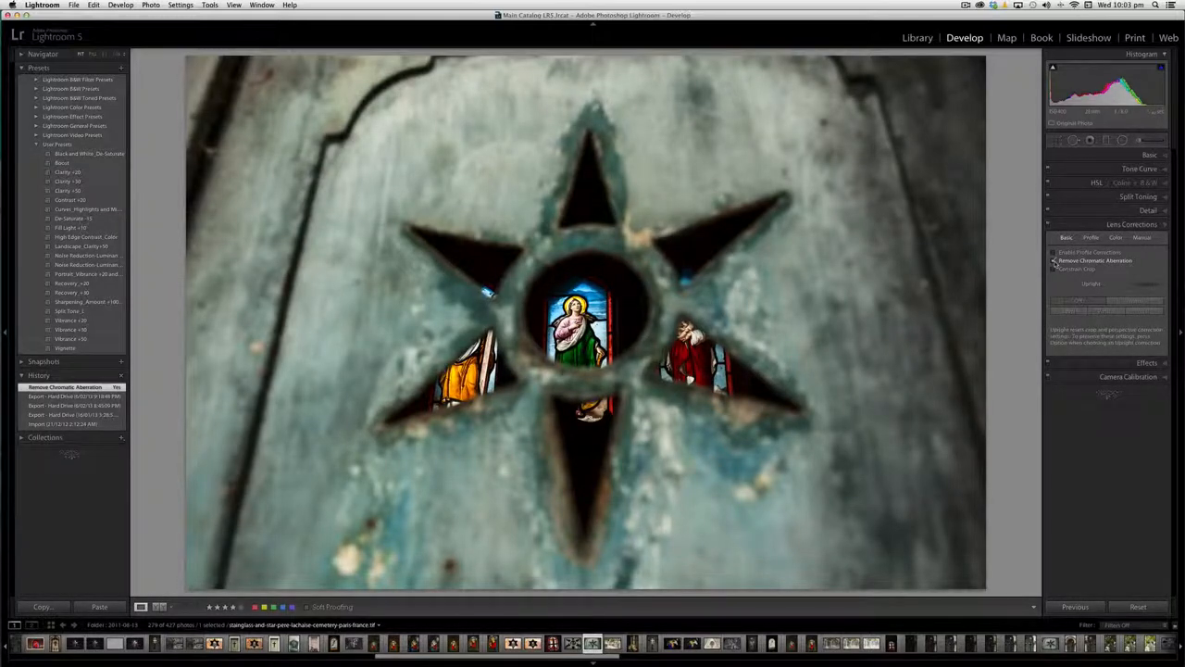
click(1054, 261)
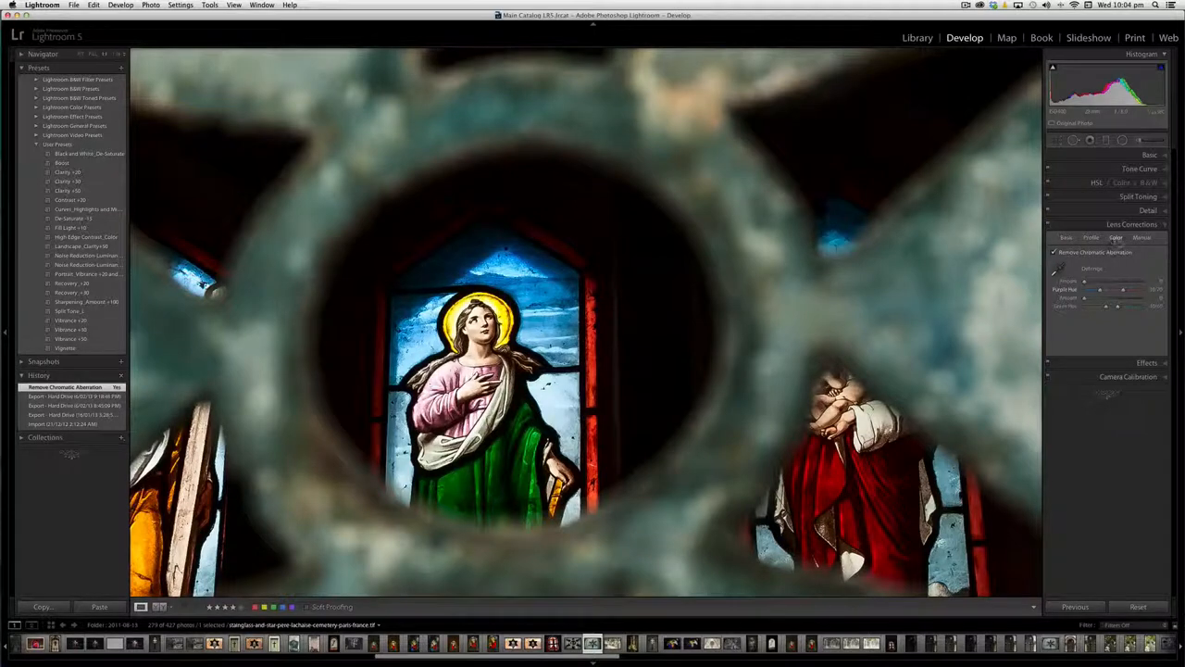
Enable Canon lens profile corrections, toggling them off and on to compare the effect
click(1091, 238)
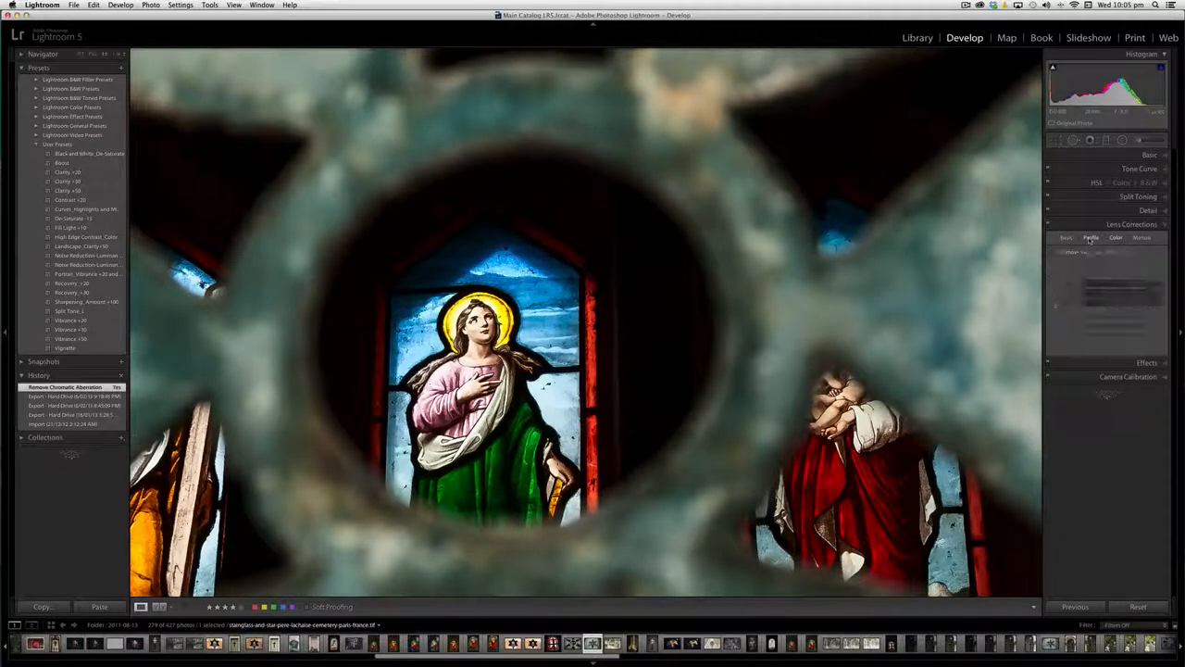
click(1066, 252)
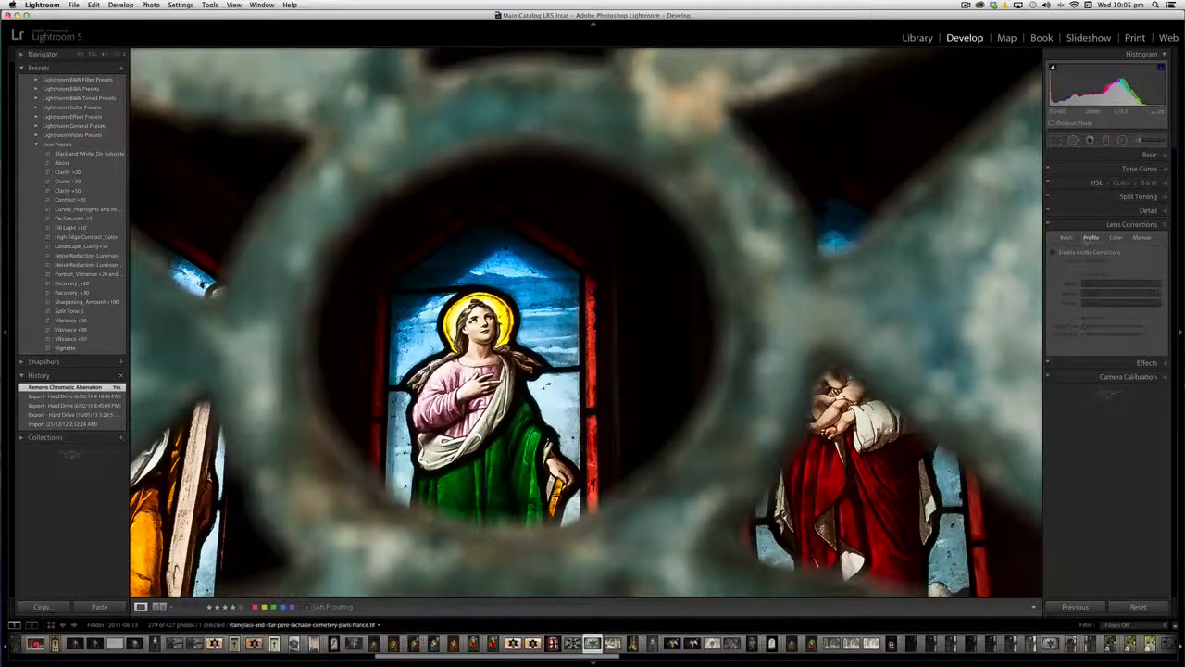
click(1055, 252)
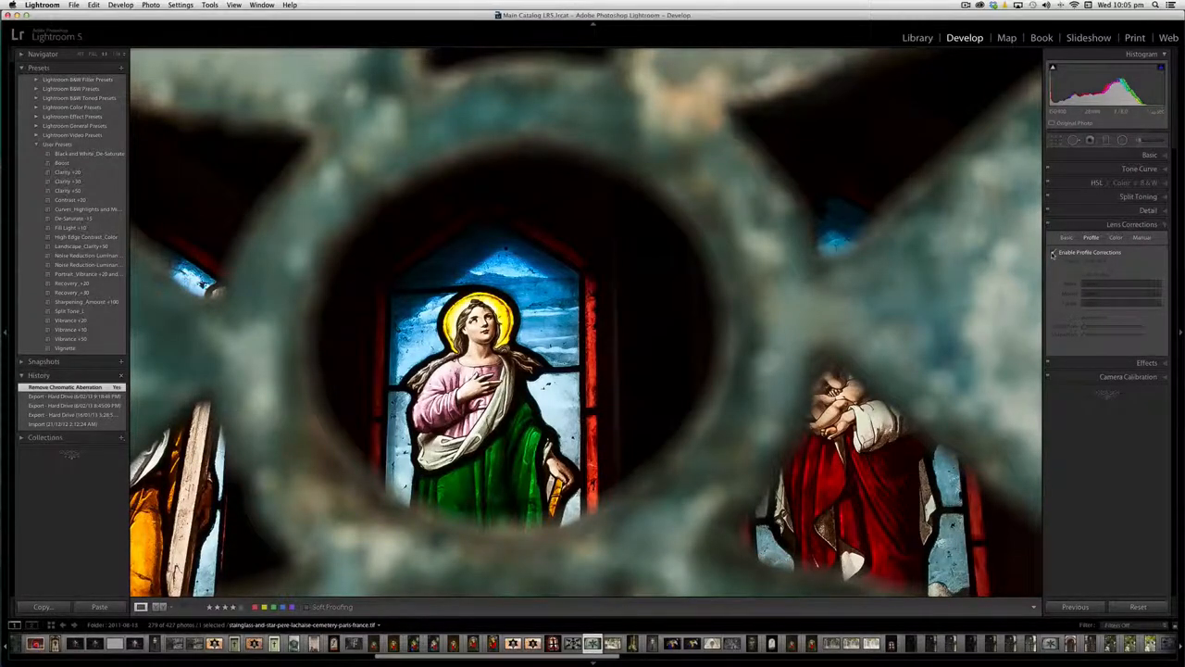
click(1054, 251)
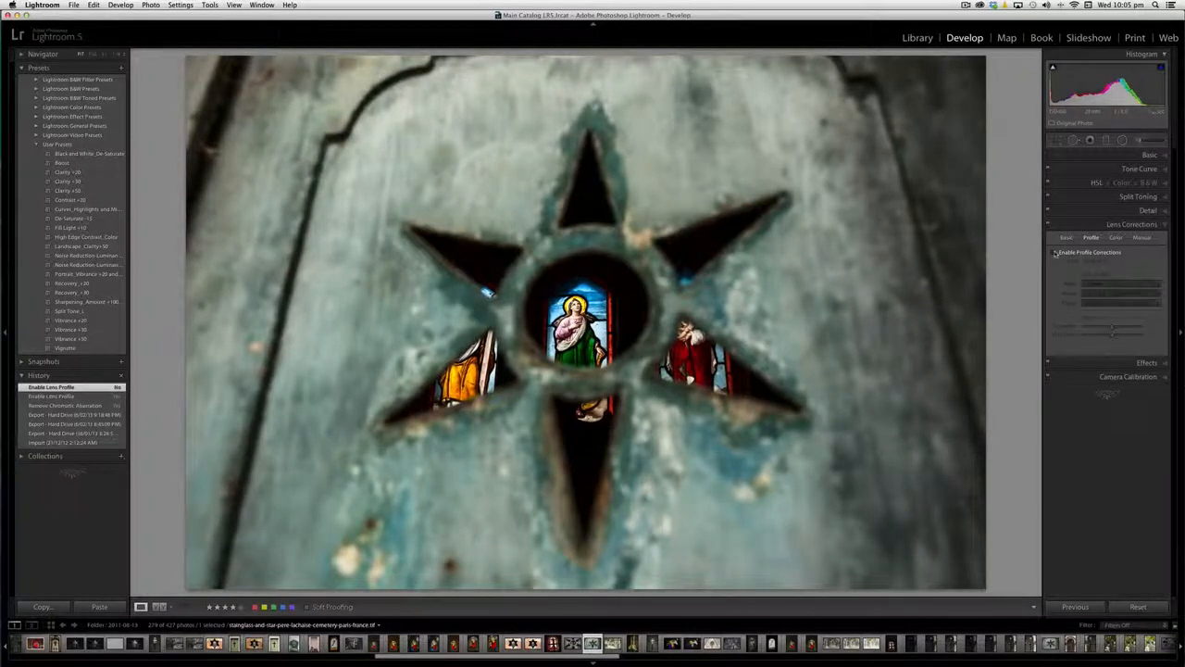
click(1055, 252)
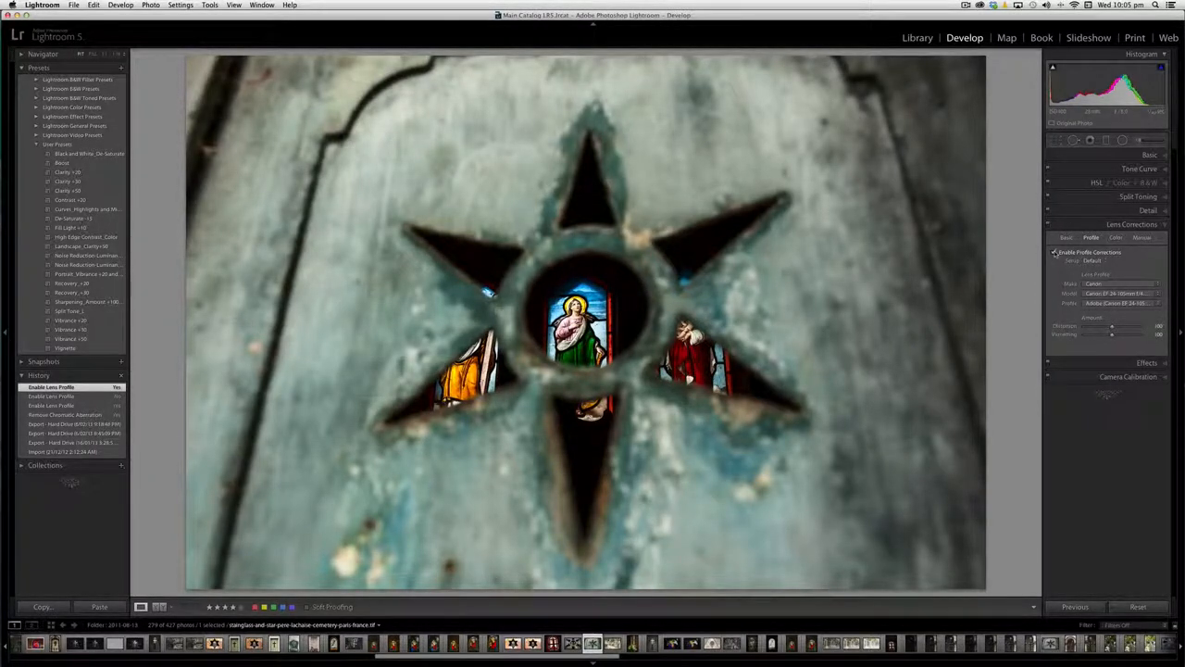
click(1055, 252)
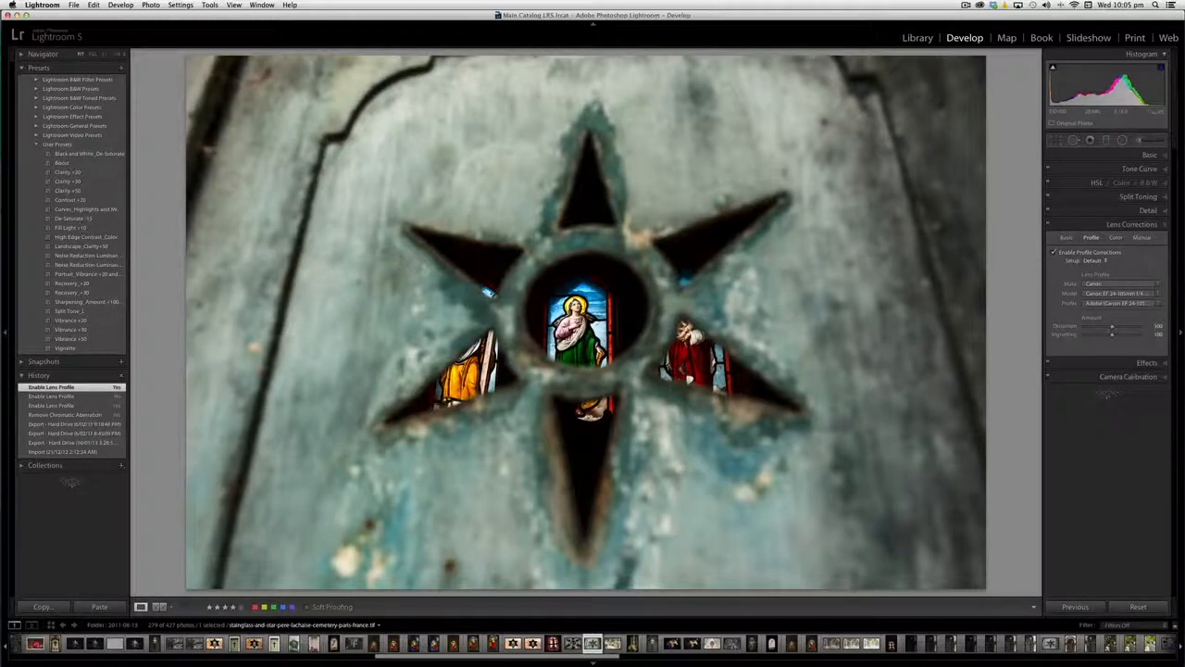
click(1053, 261)
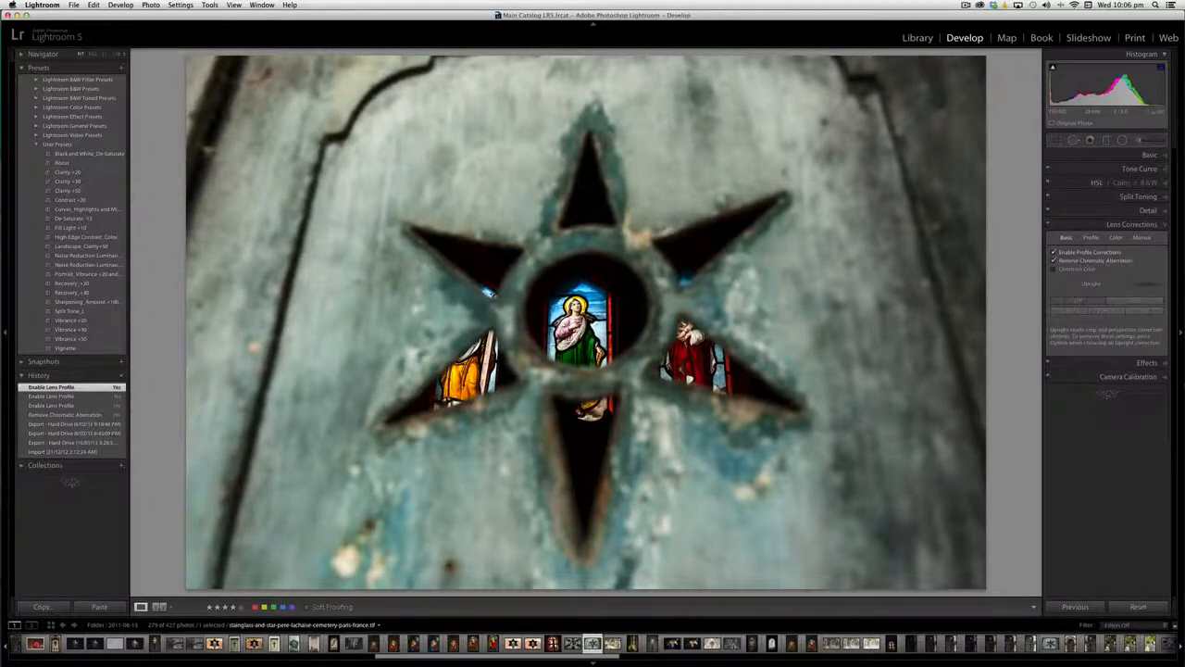
Check the lens profile, then enable Constrain Crop in the star window photo's Basic lens corrections
click(1090, 237)
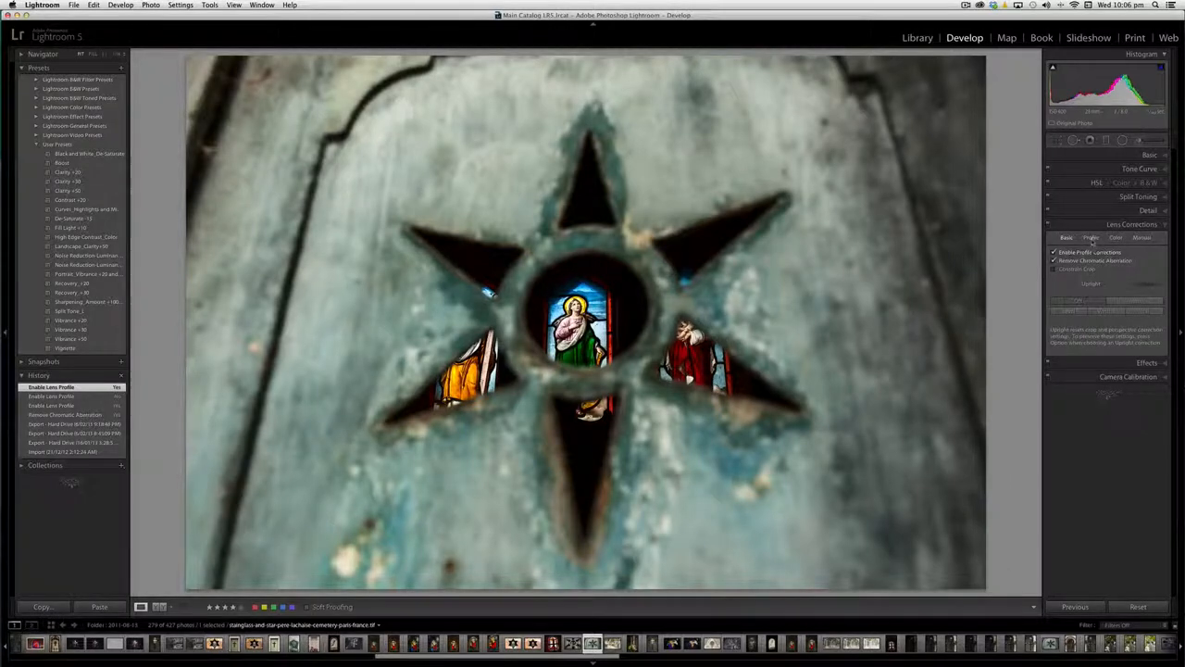
click(1091, 237)
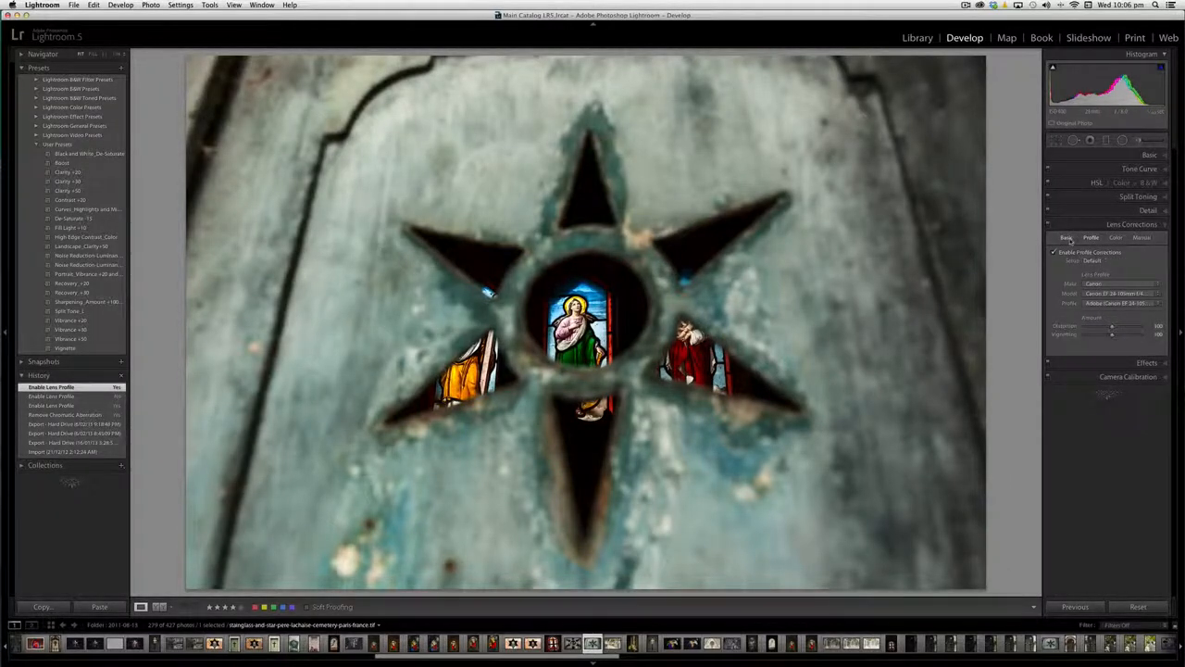
click(1053, 260)
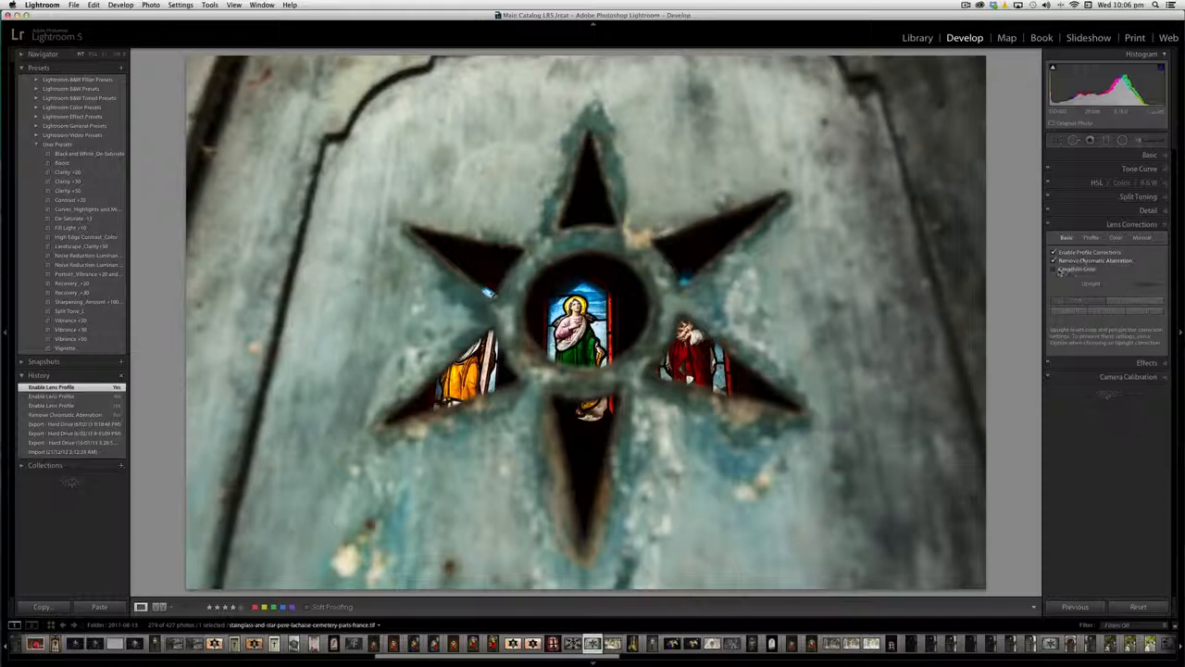
click(1055, 270)
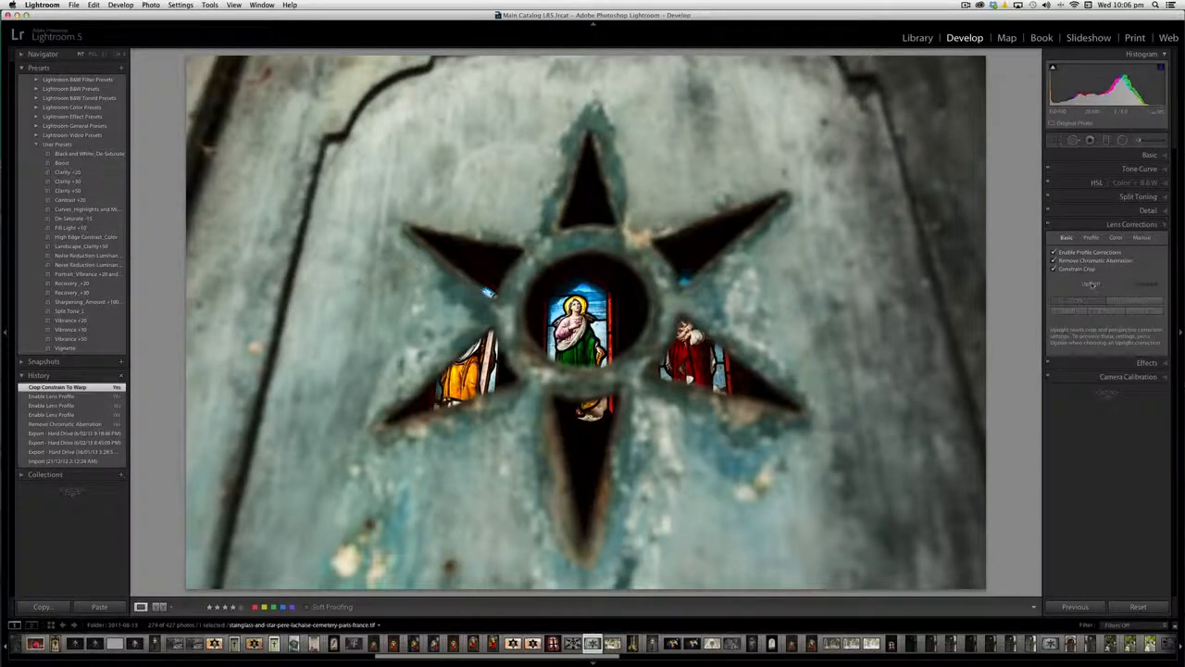
click(1091, 284)
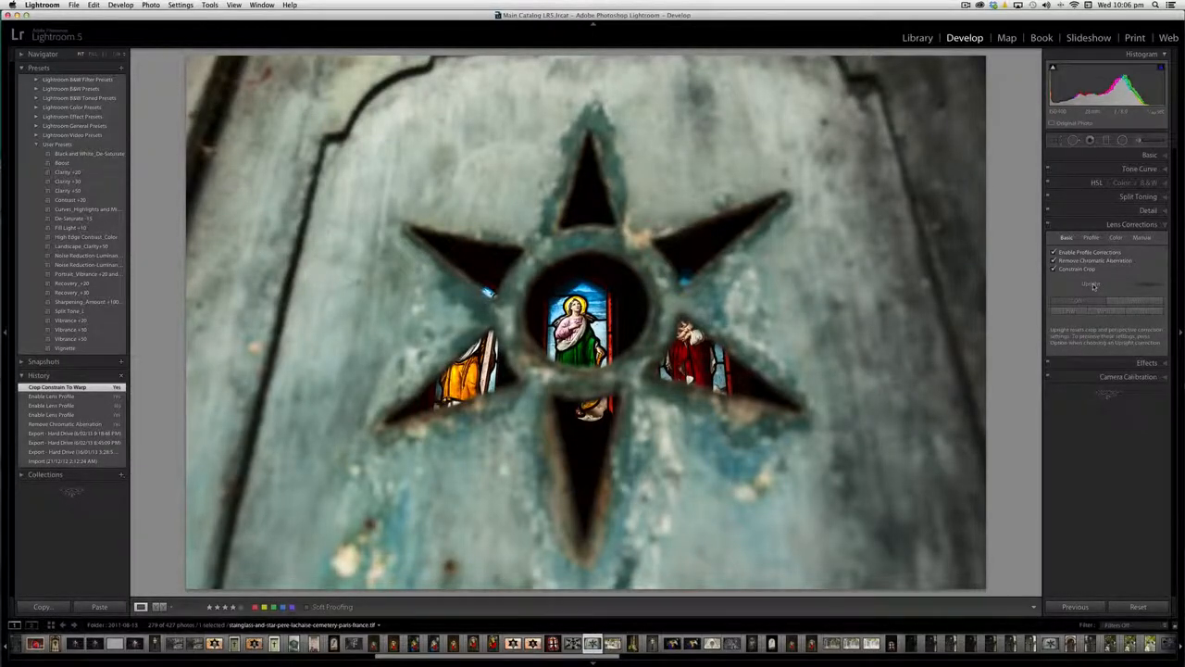